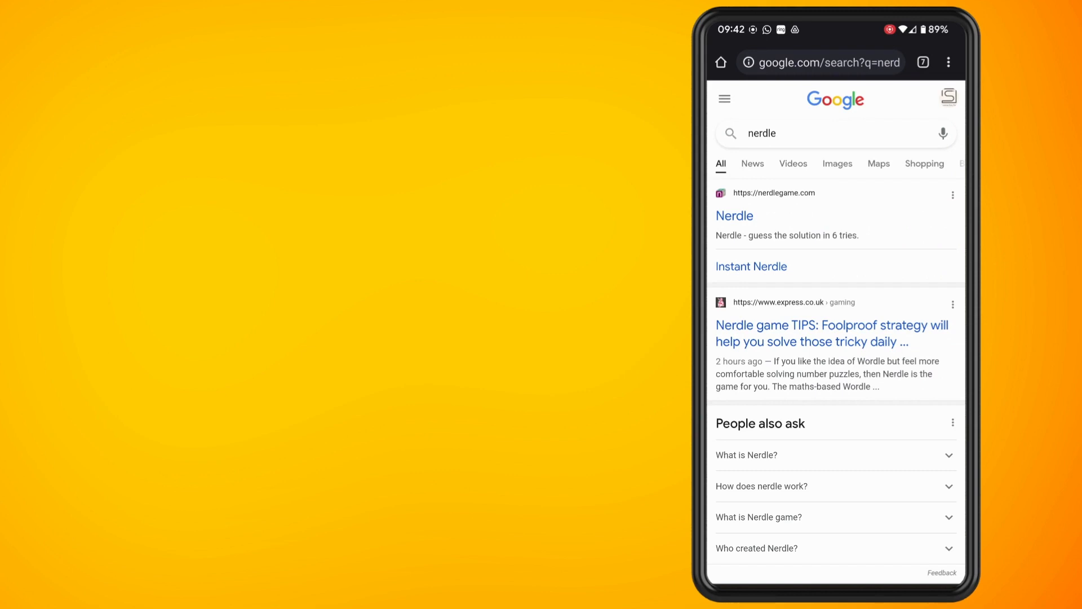
- Open the nerdlegame.com result from the Google search for 'nerdle'
left_click(734, 215)
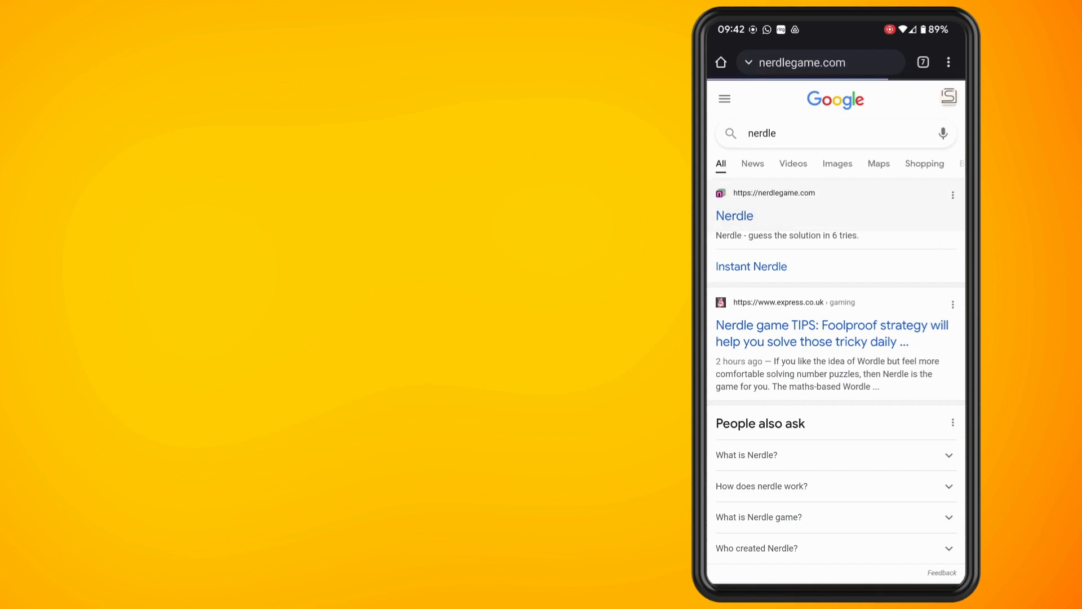
- Submit guesses 12*9=108 and 91-34=57, then begin the third row with 7
left_click(734, 215)
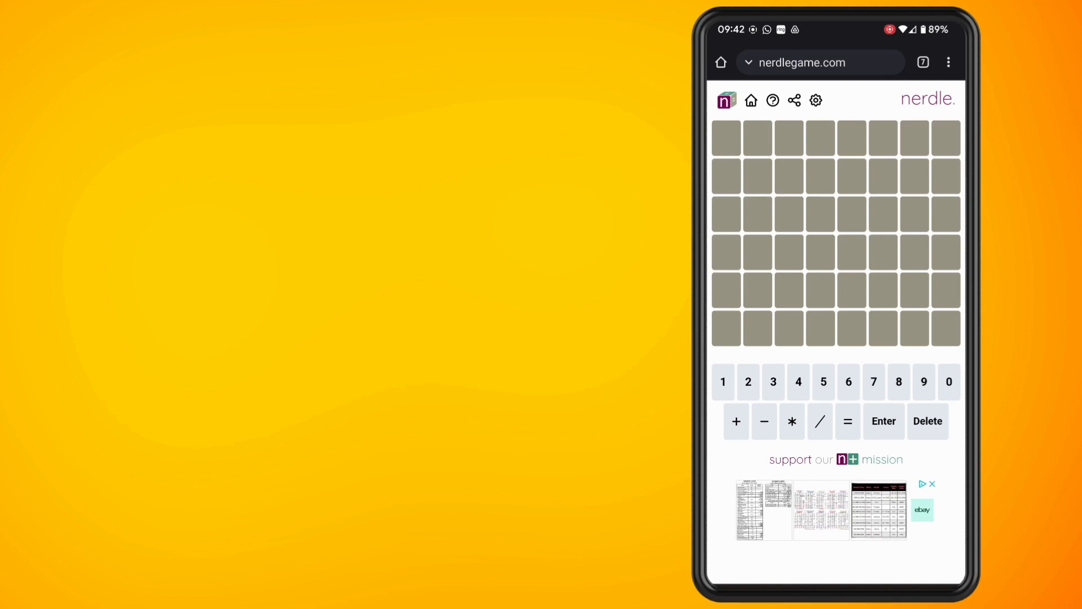
left_click(848, 421)
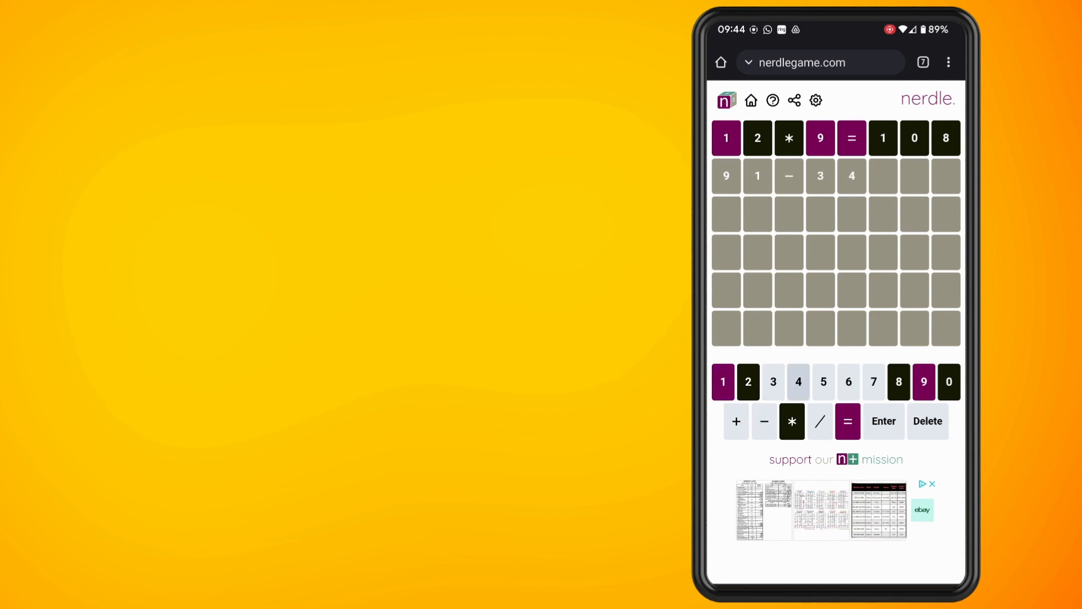
left_click(884, 421)
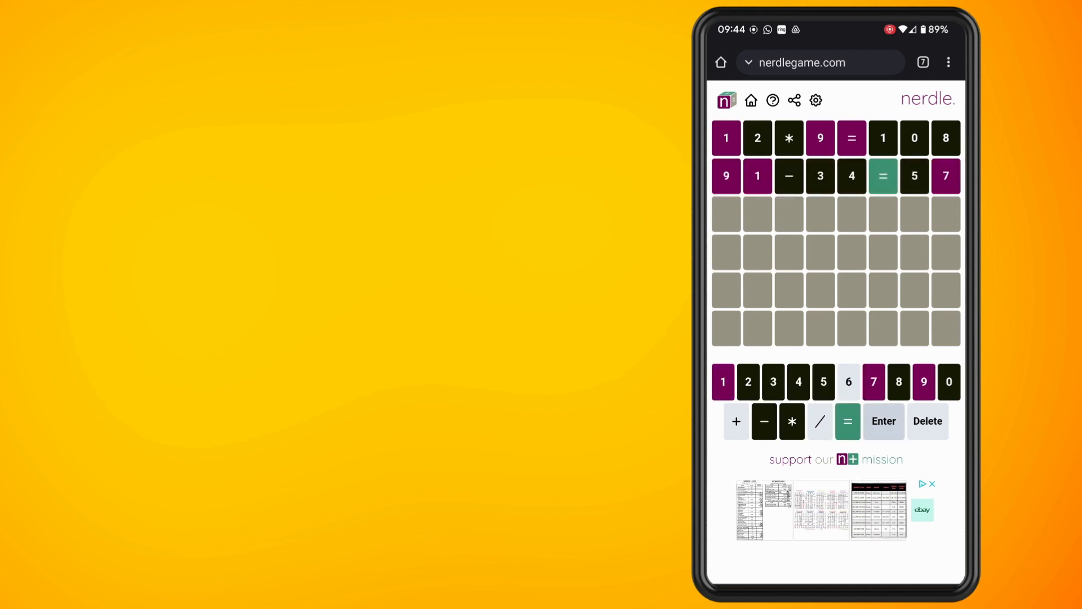
left_click(873, 382)
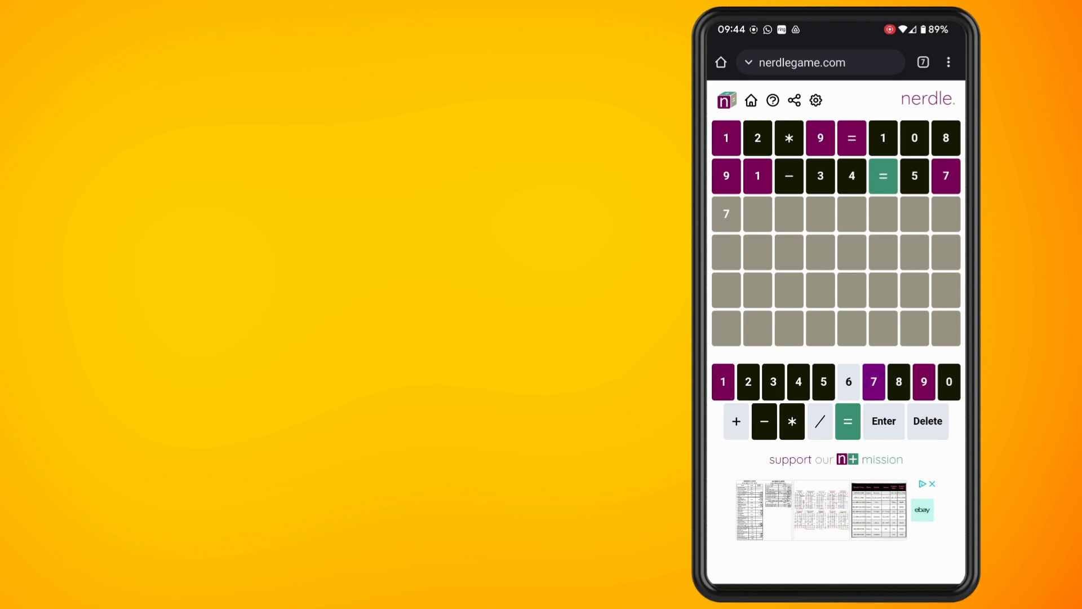
- Extend the third guess to 79/16=, then delete it back to an empty row
left_click(924, 381)
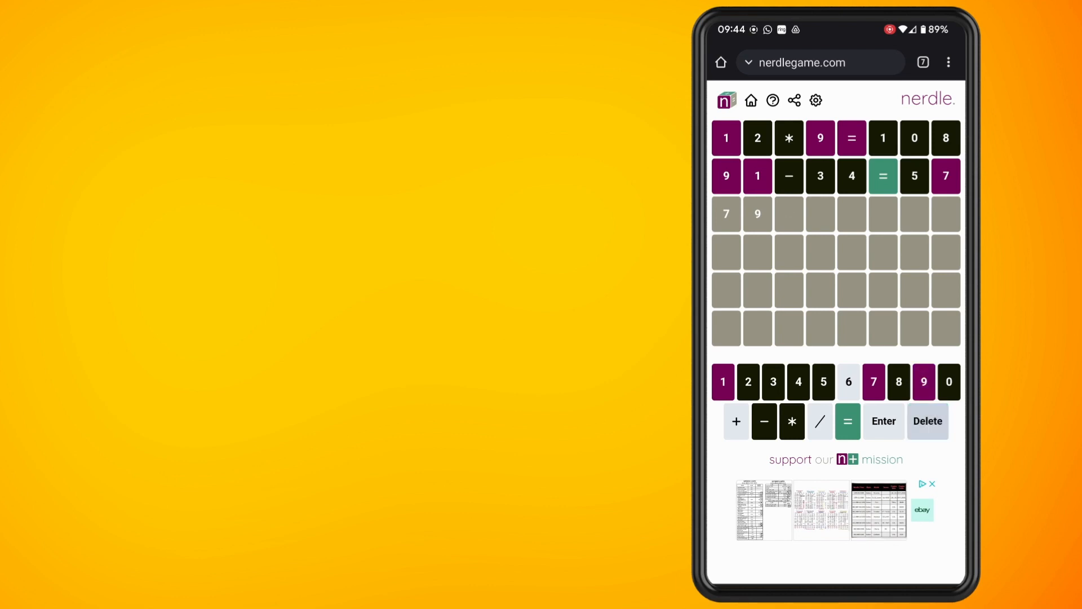
left_click(820, 421)
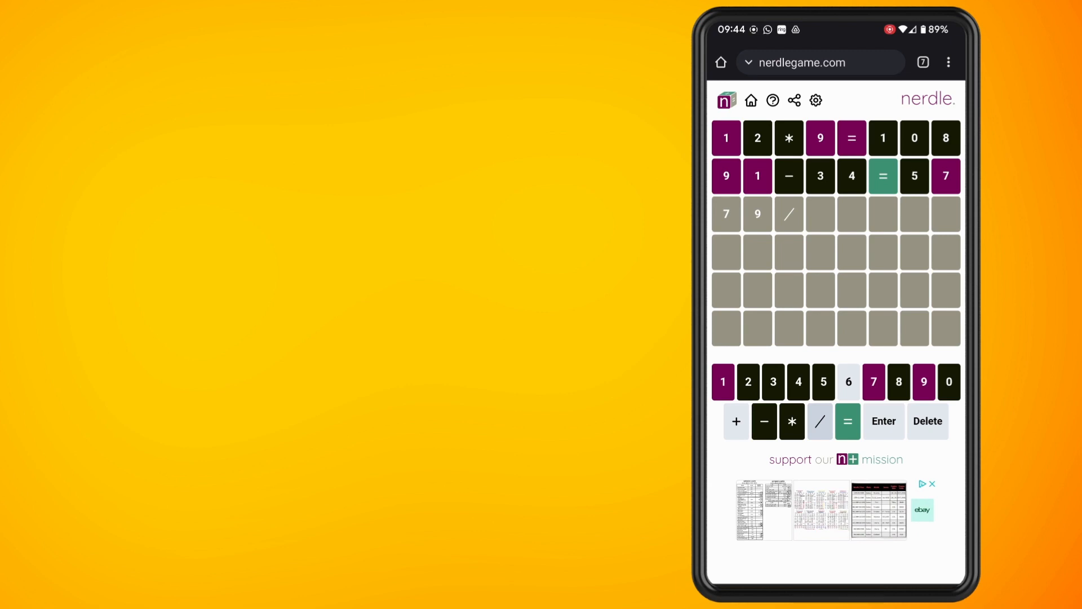
left_click(722, 382)
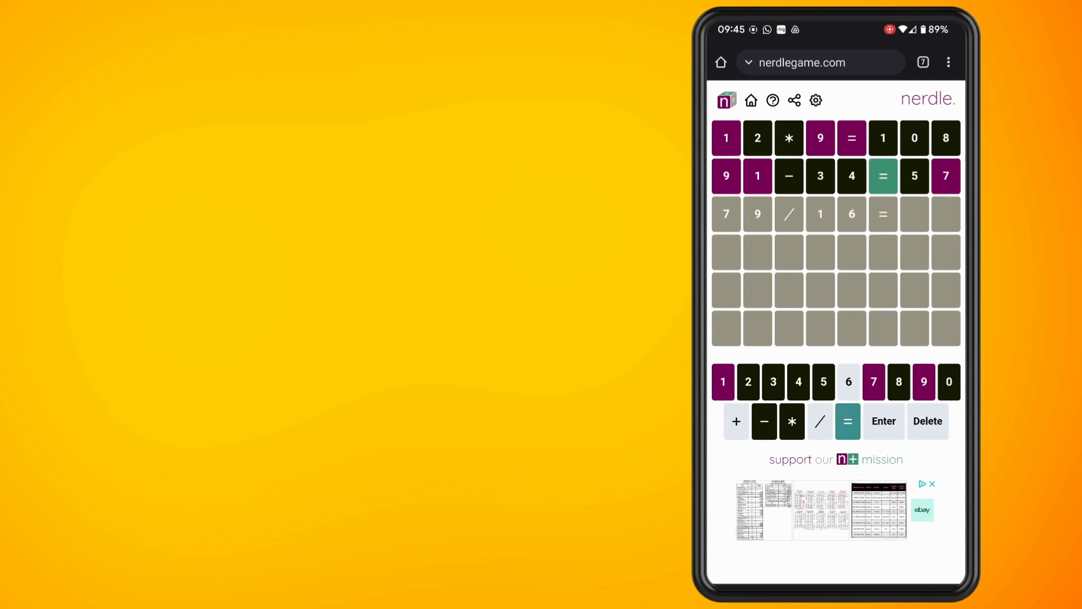
left_click(928, 421)
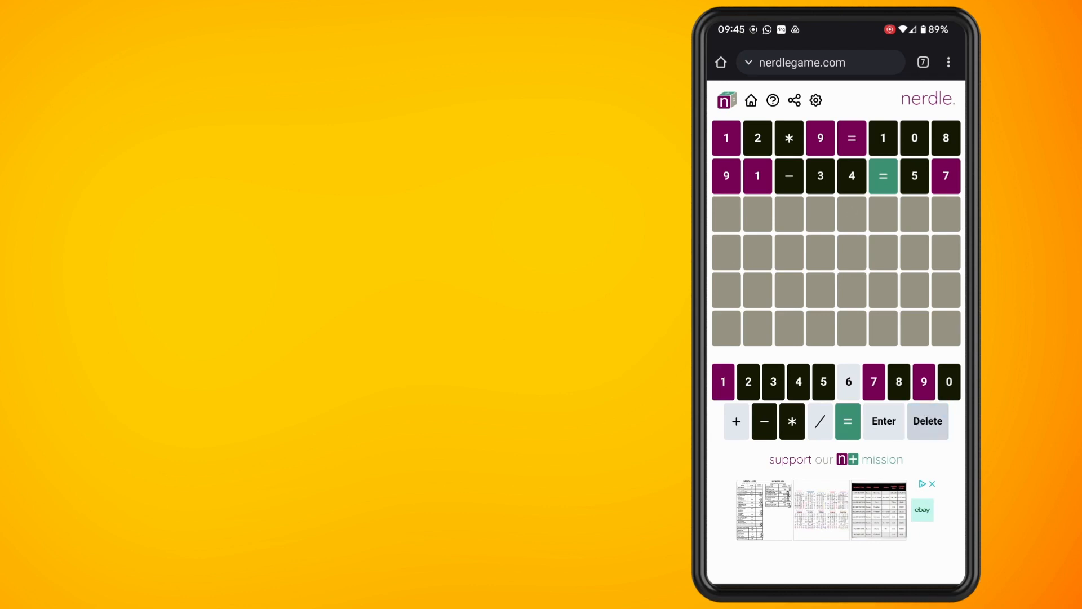
- Type 69+71= as a new attempt in the third row
left_click(924, 382)
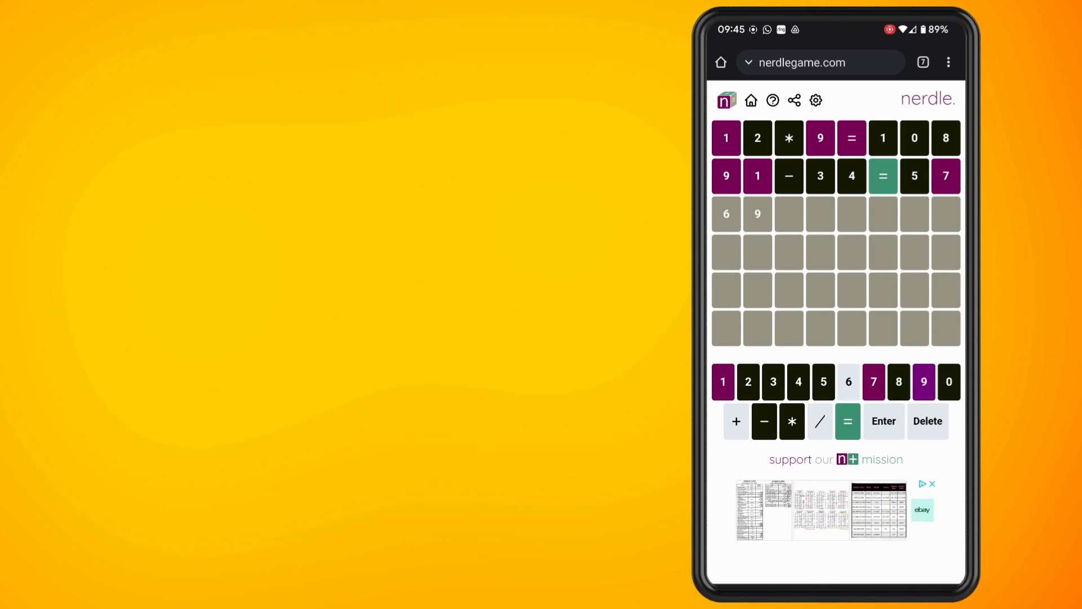
left_click(736, 421)
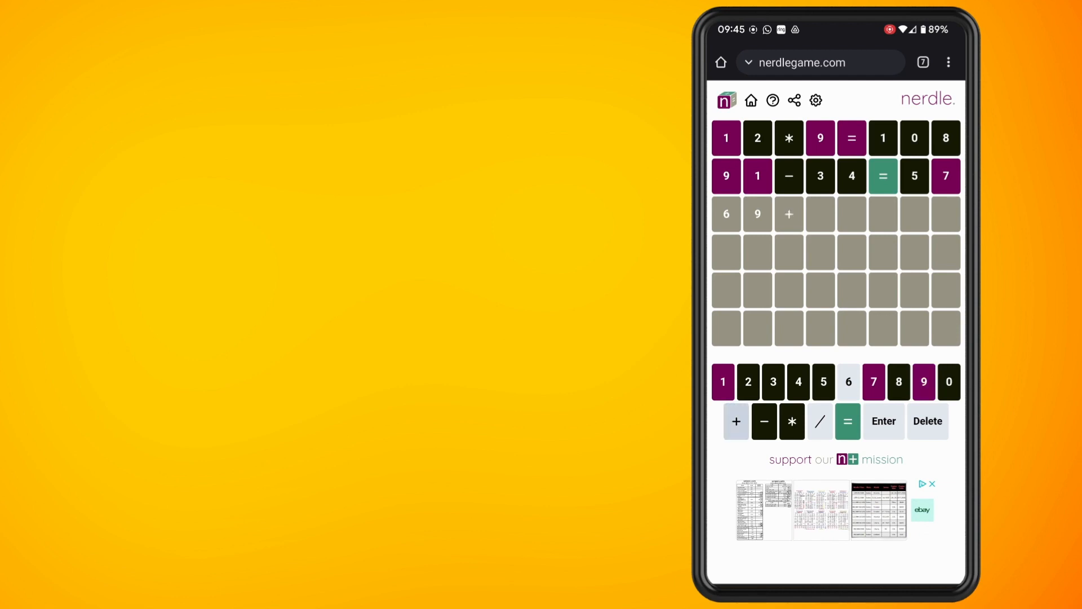
left_click(874, 381)
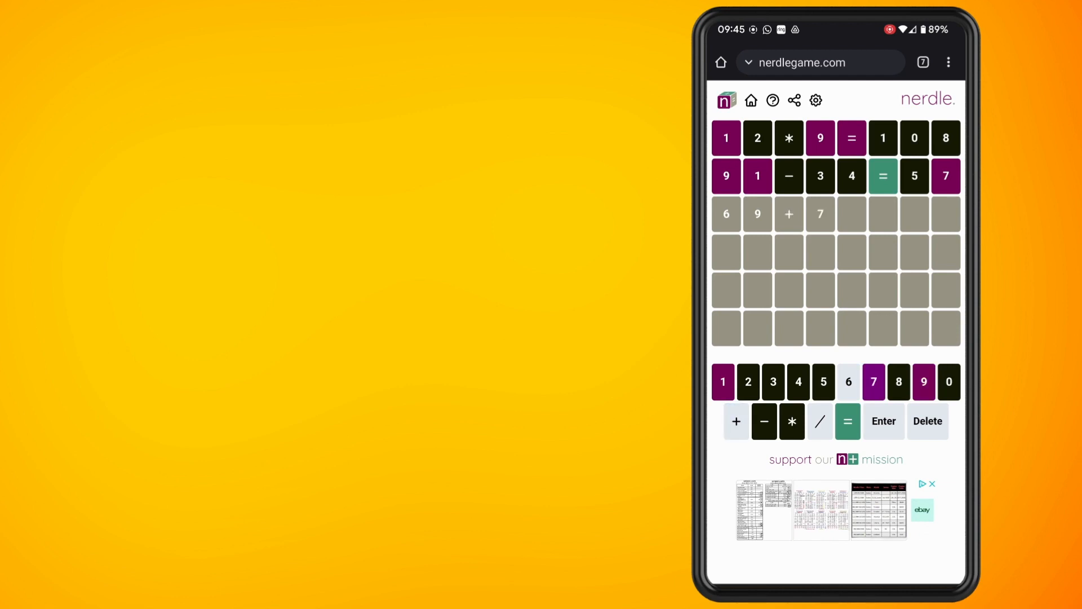
left_click(722, 382)
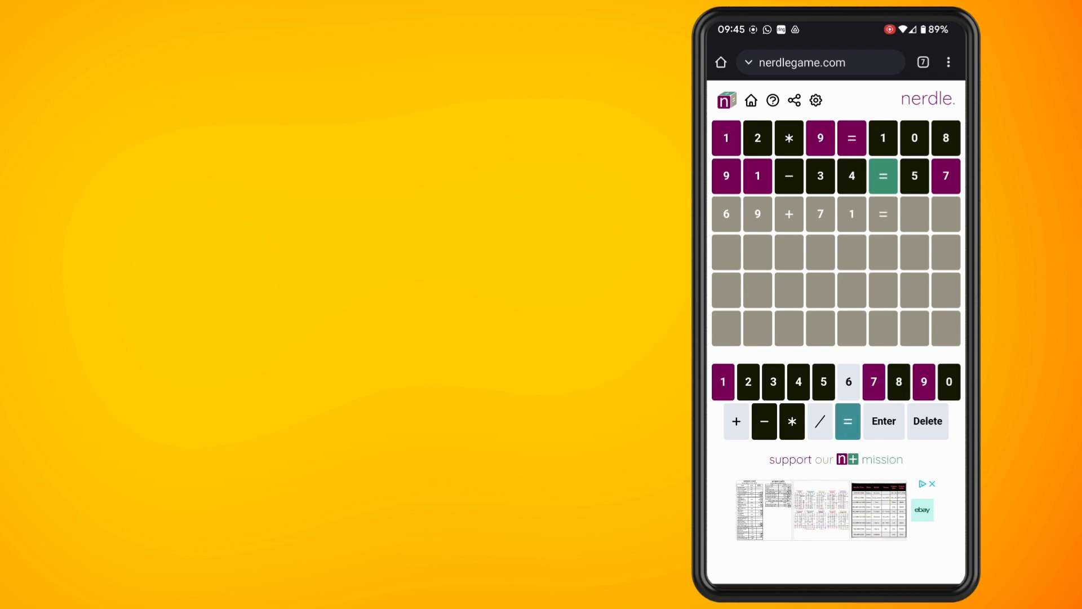
- Clear 69+71= from the third row and enter 67 instead
left_click(928, 421)
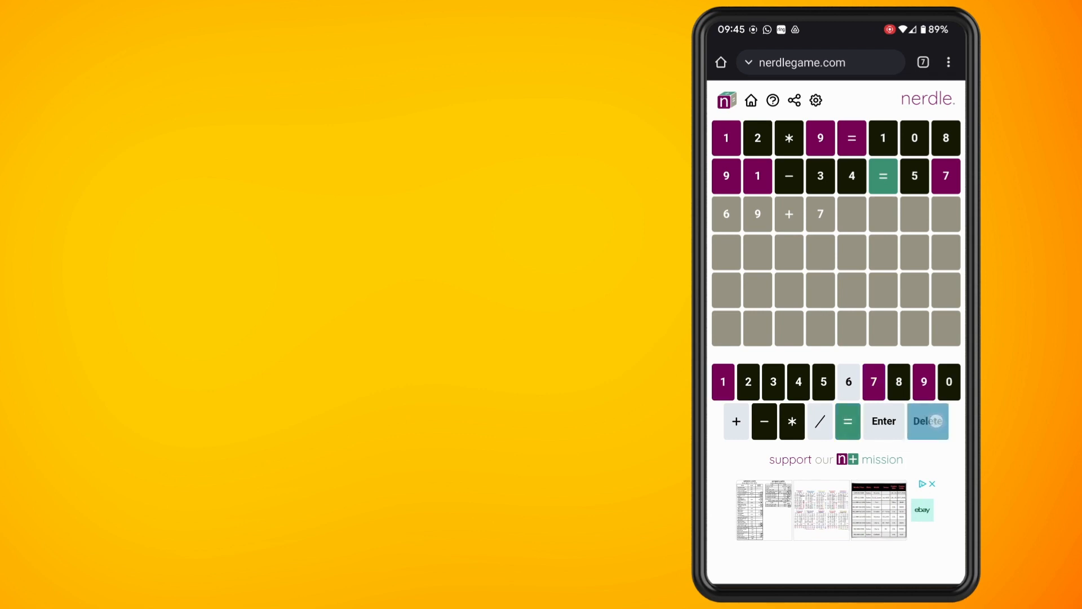
left_click(928, 421)
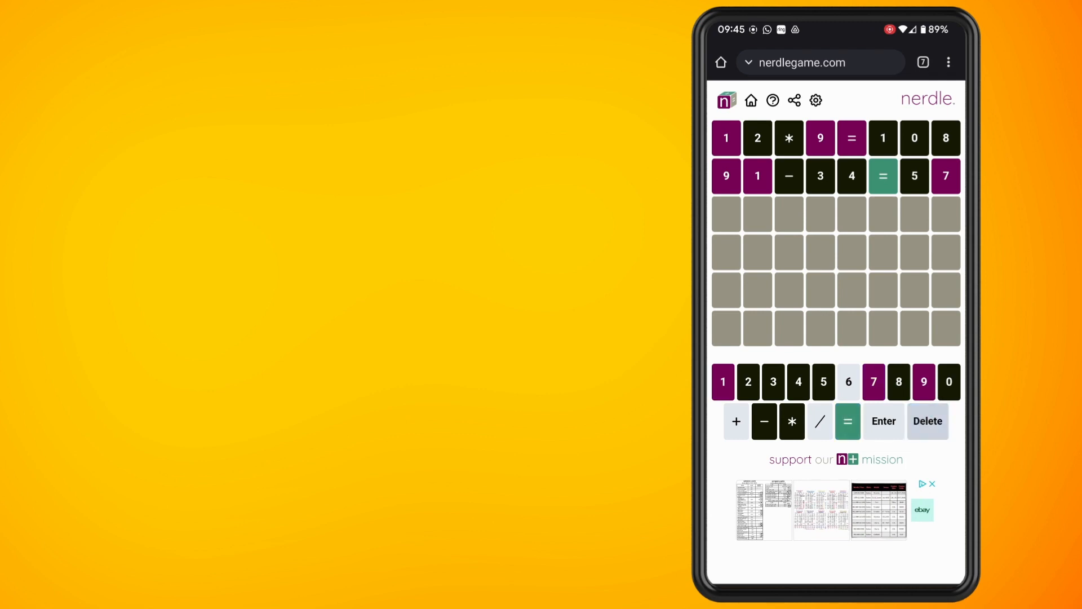
left_click(848, 382)
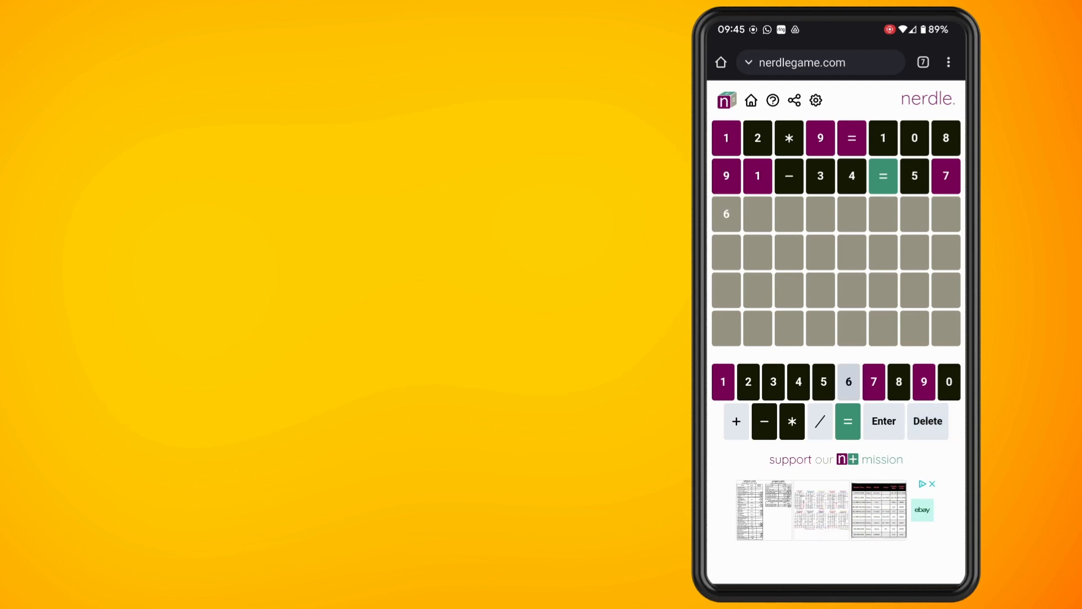
left_click(873, 381)
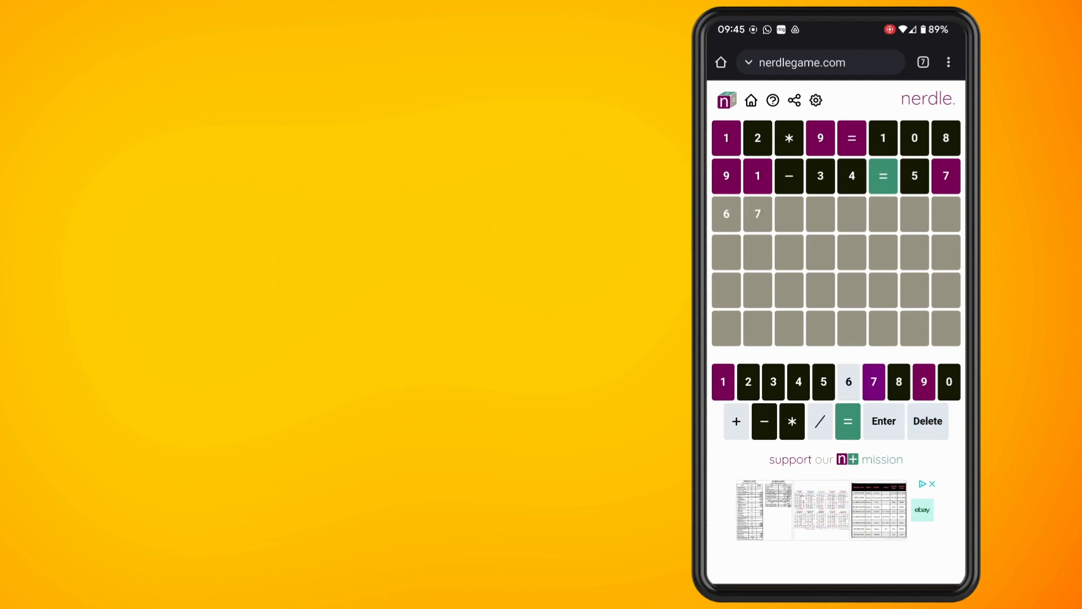